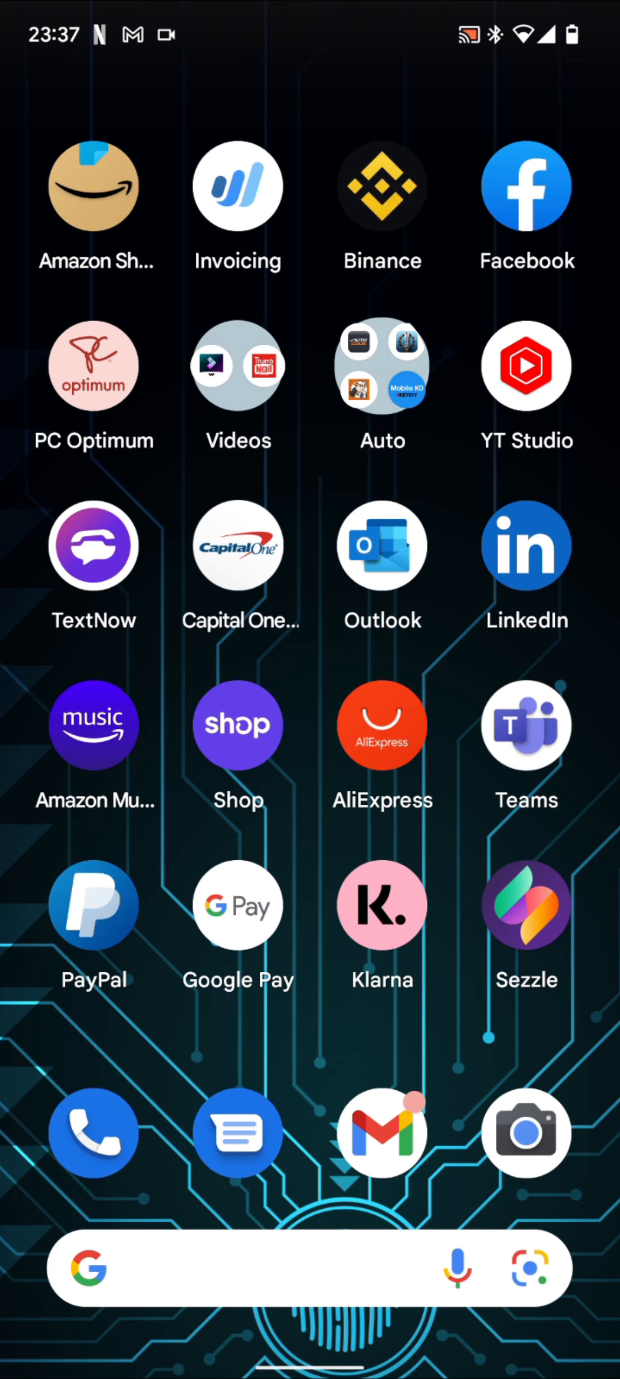
Step: Open Xhorse from the Auto folder, then go back to the opened folder
{"action": "left_click", "coordinate": [381, 365]}
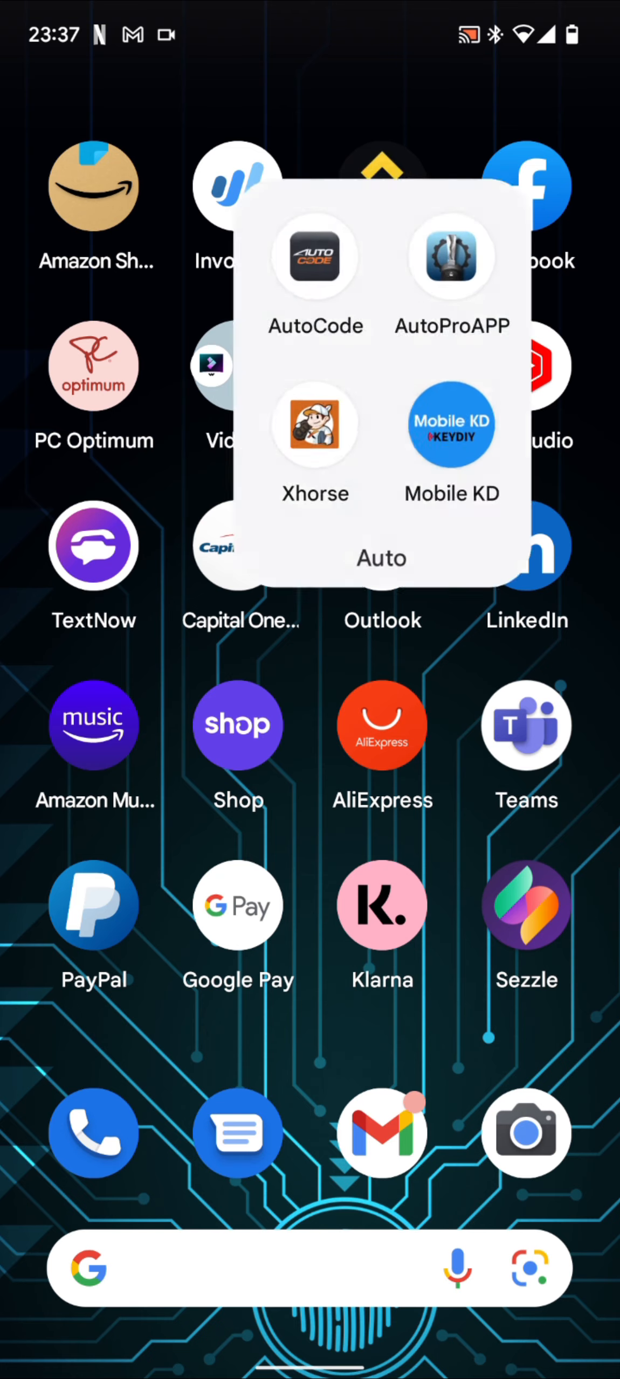
{"action": "left_click", "coordinate": [314, 425]}
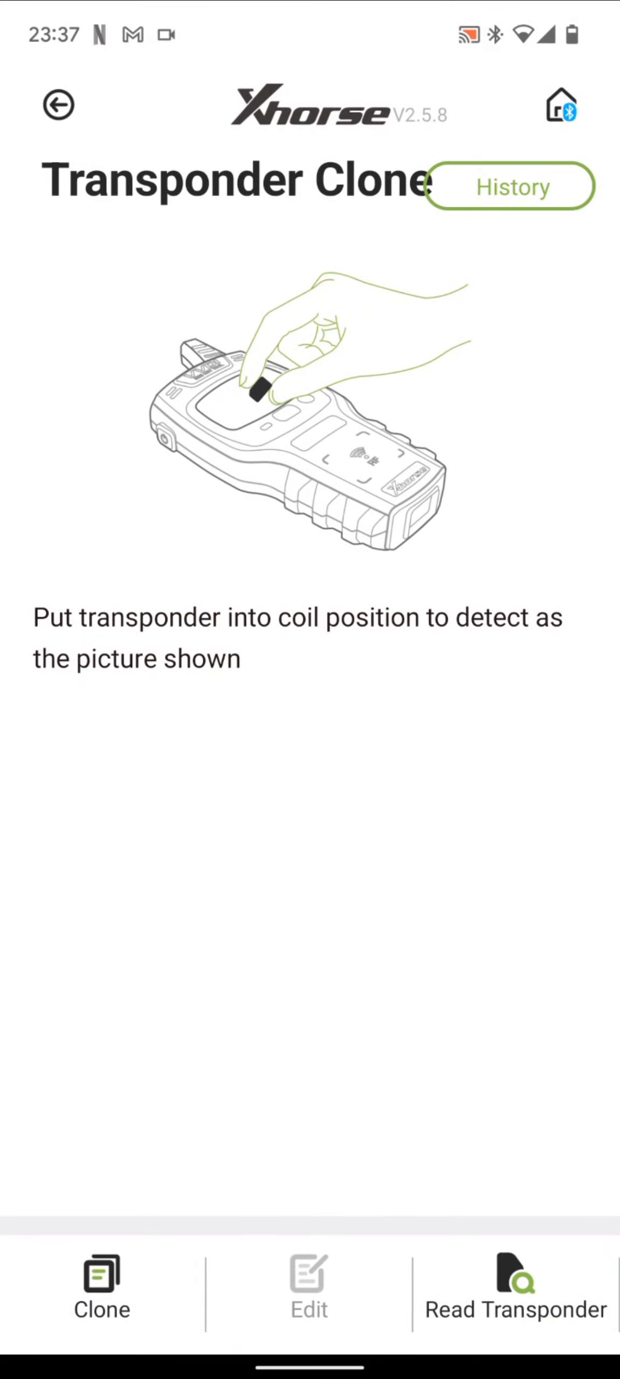
{"action": "left_click", "coordinate": [58, 105]}
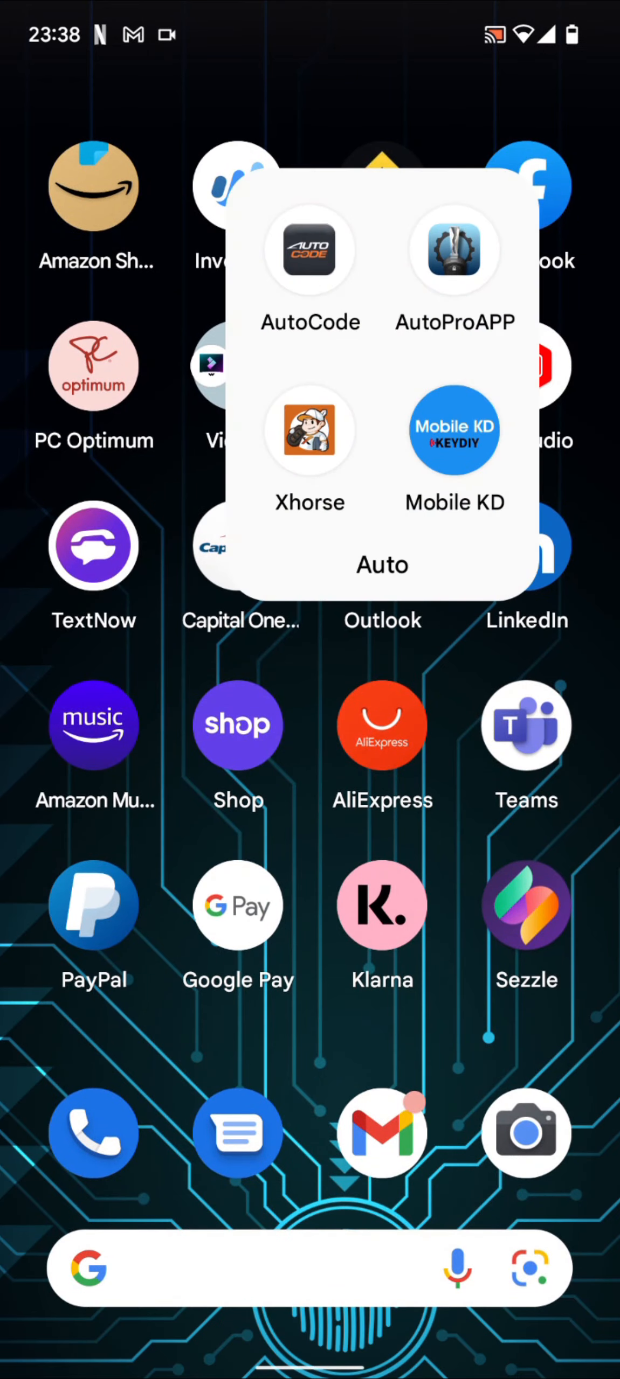
Step: Relaunch Xhorse and open the Transponder Clone feature
{"action": "left_click", "coordinate": [309, 429]}
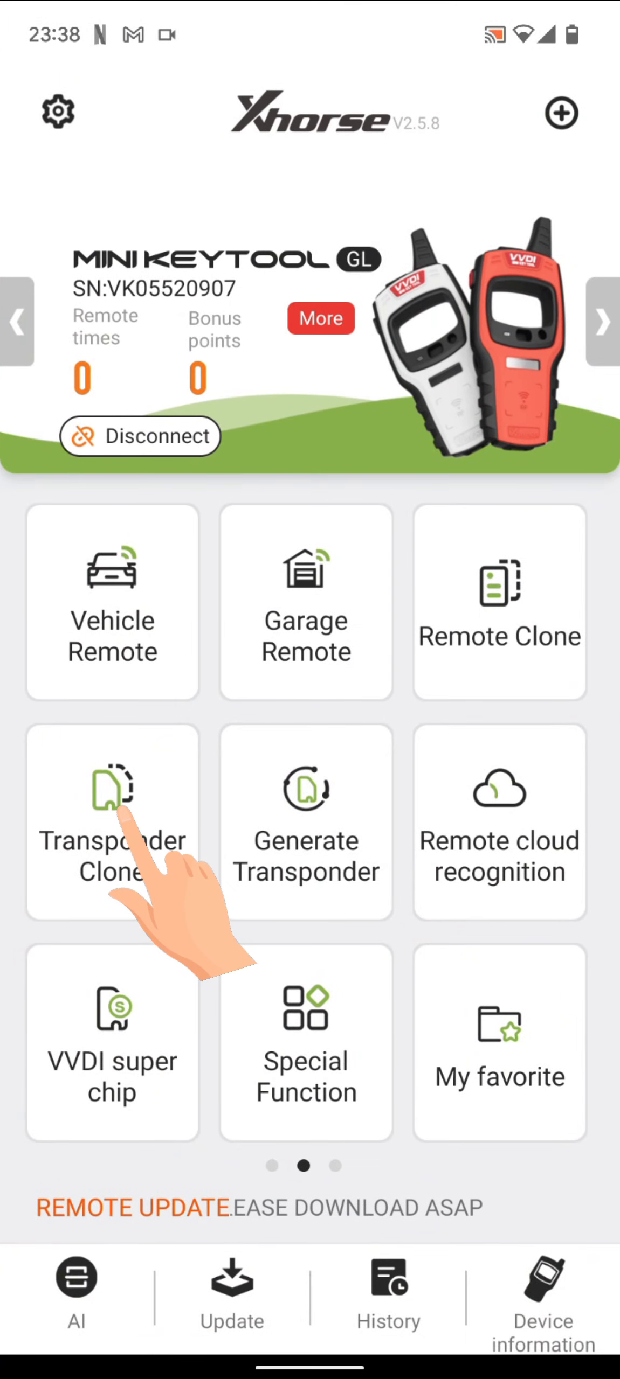
{"action": "left_click", "coordinate": [111, 823]}
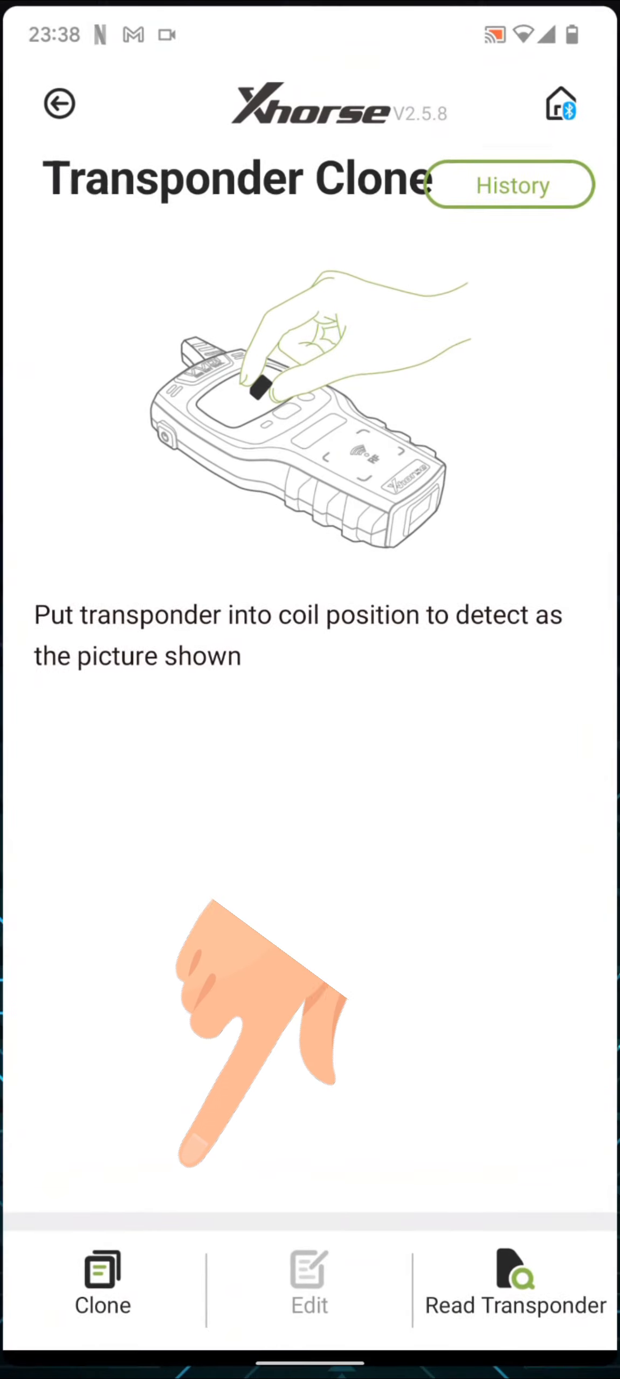
Step: Start ID46 online calculation clone using the Kia/Hyundai password copy method
{"action": "left_click", "coordinate": [102, 1286]}
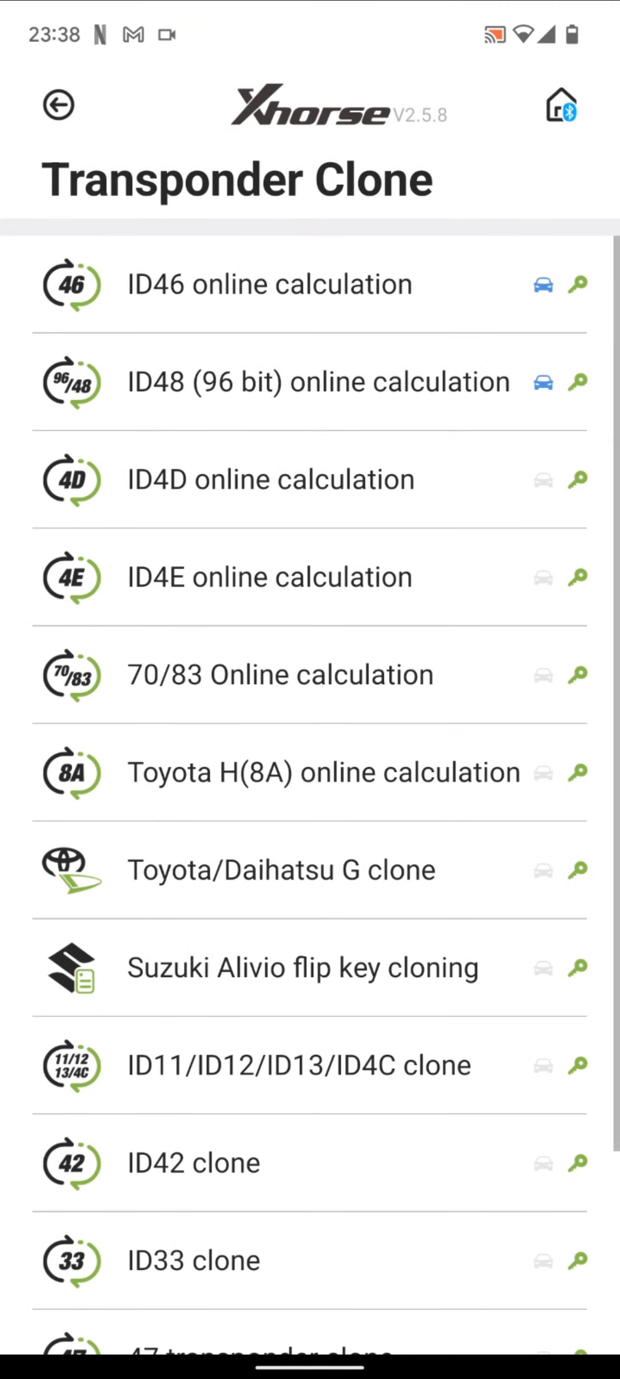
{"action": "left_click", "coordinate": [268, 284]}
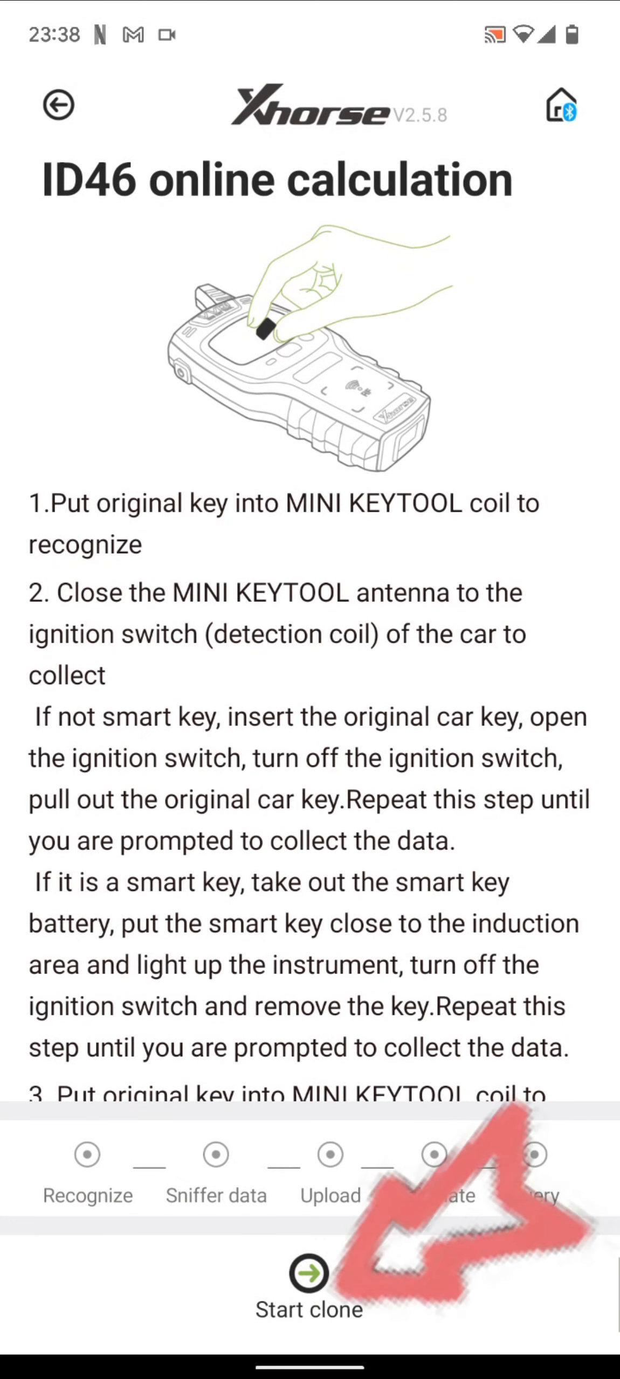
{"action": "left_click", "coordinate": [308, 1289]}
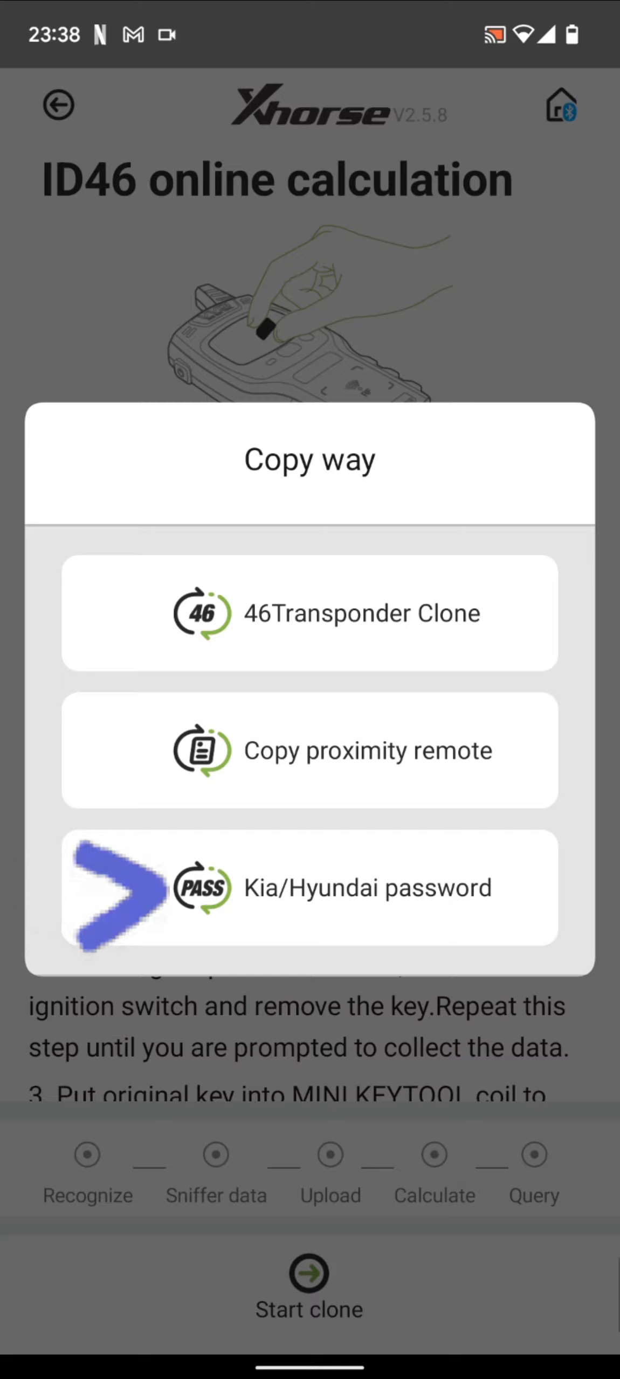
{"action": "left_click", "coordinate": [309, 613]}
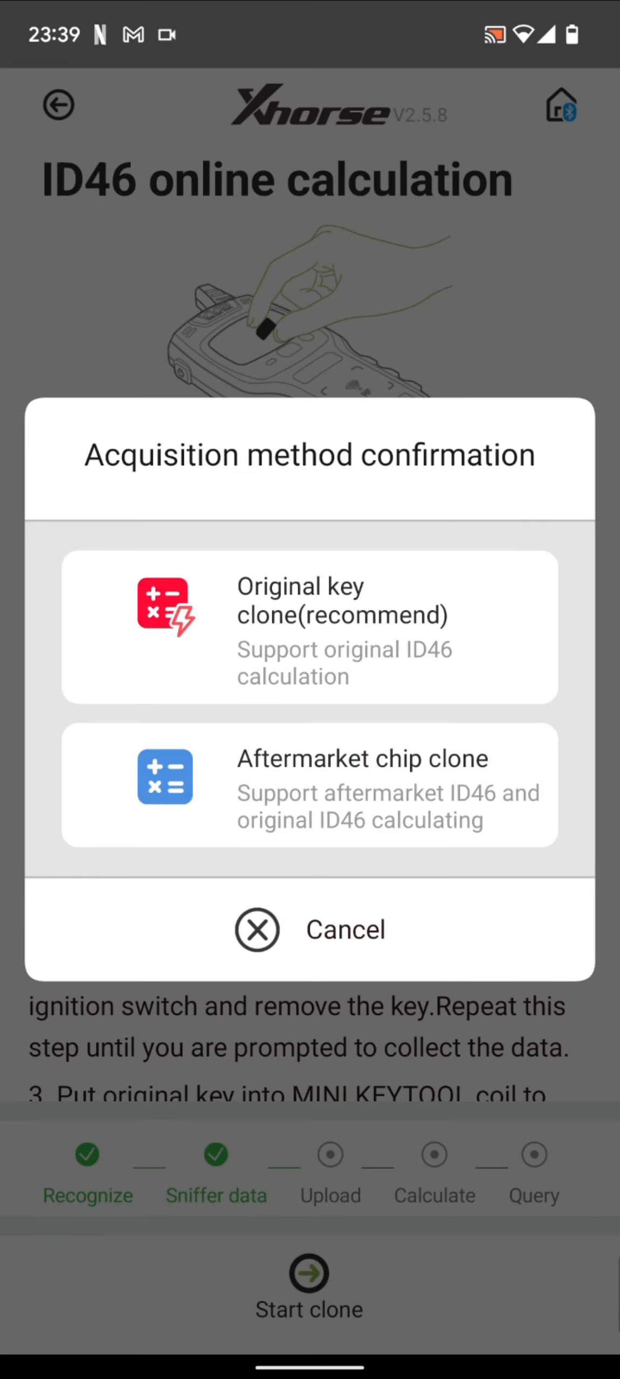
Step: Confirm the key data acquisition method and start querying the calculation result
{"action": "left_click", "coordinate": [309, 627]}
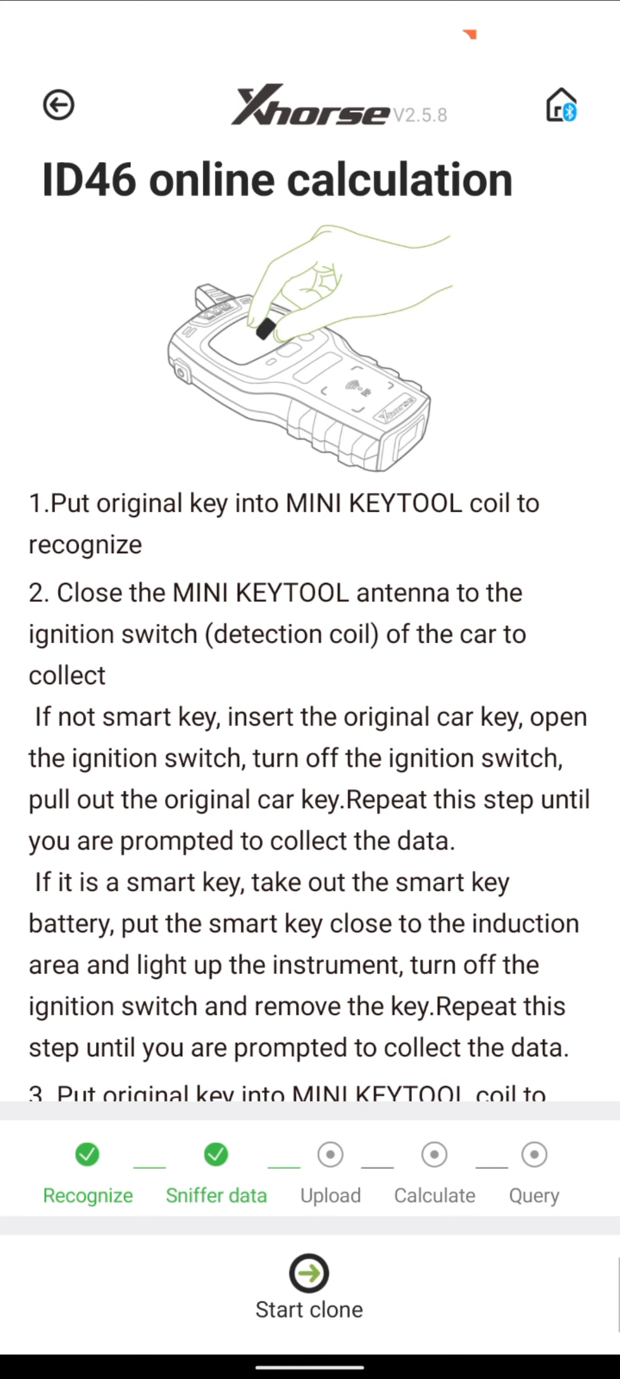
{"action": "left_click", "coordinate": [308, 1271]}
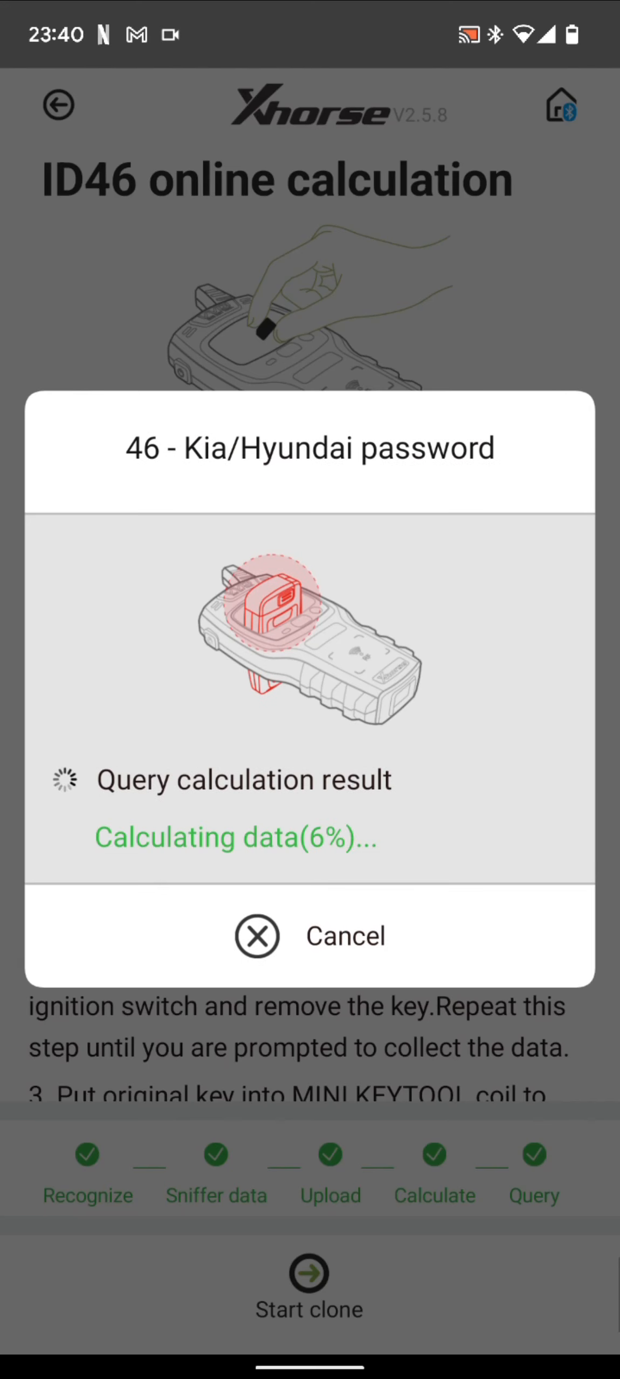